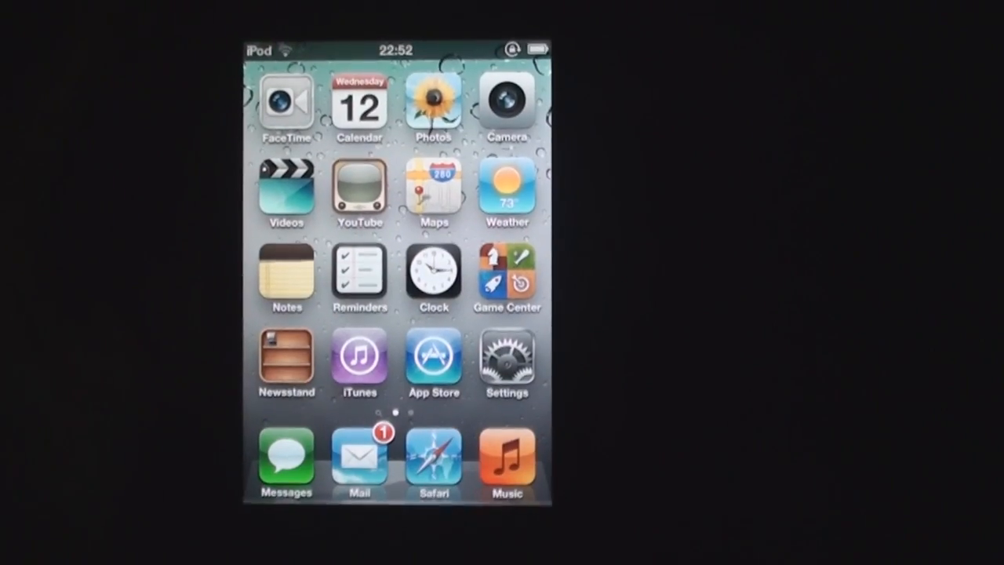
pyautogui.hscroll(-3)
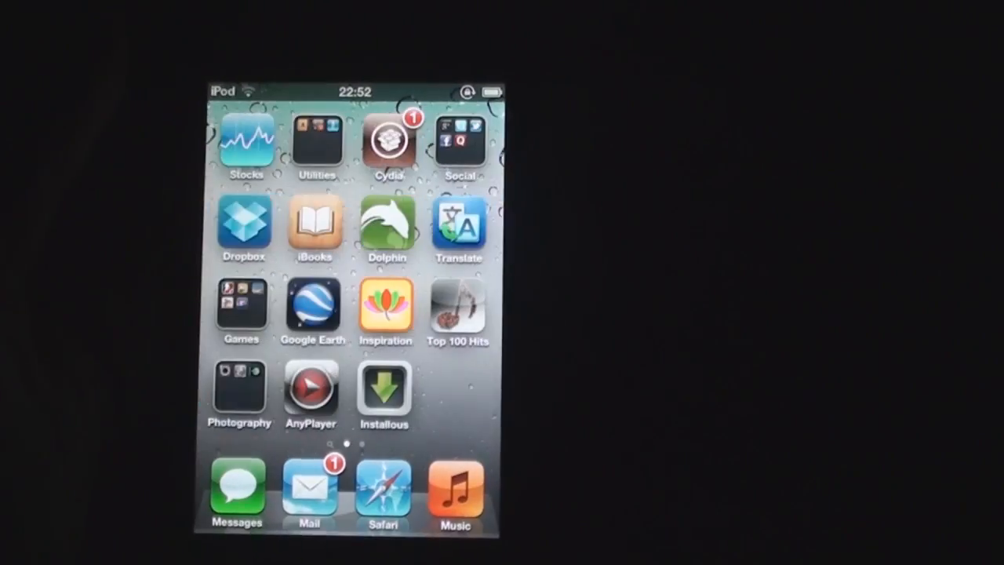